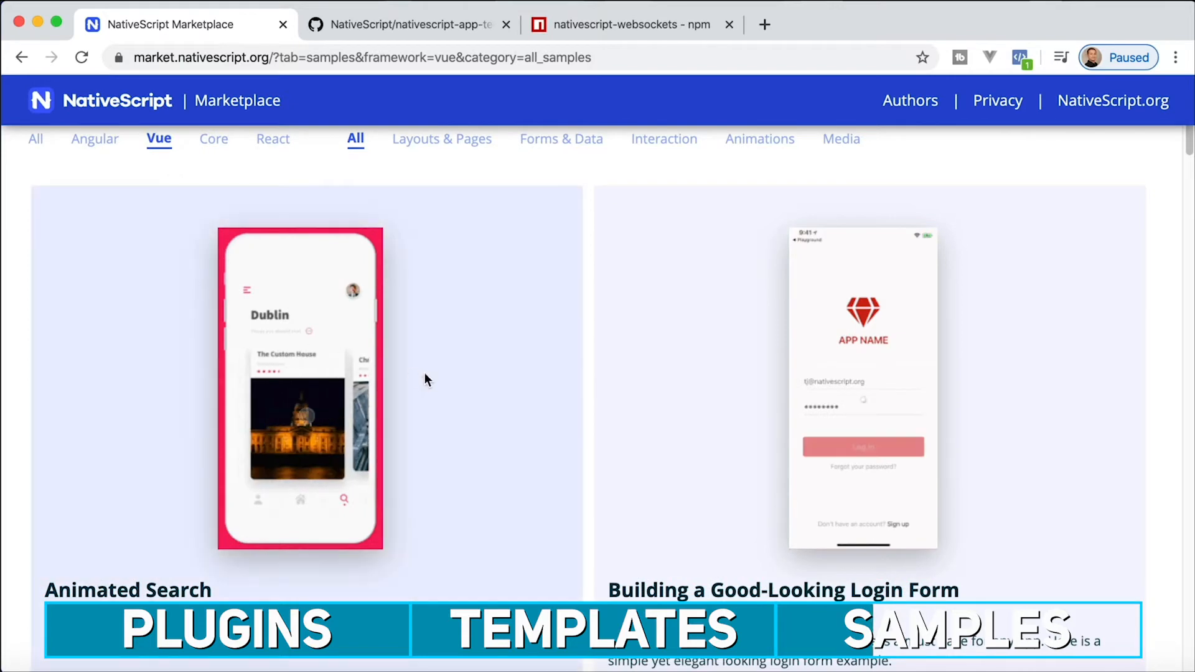
{"action": "scroll", "scroll_direction": "down", "scroll_amount": 3}
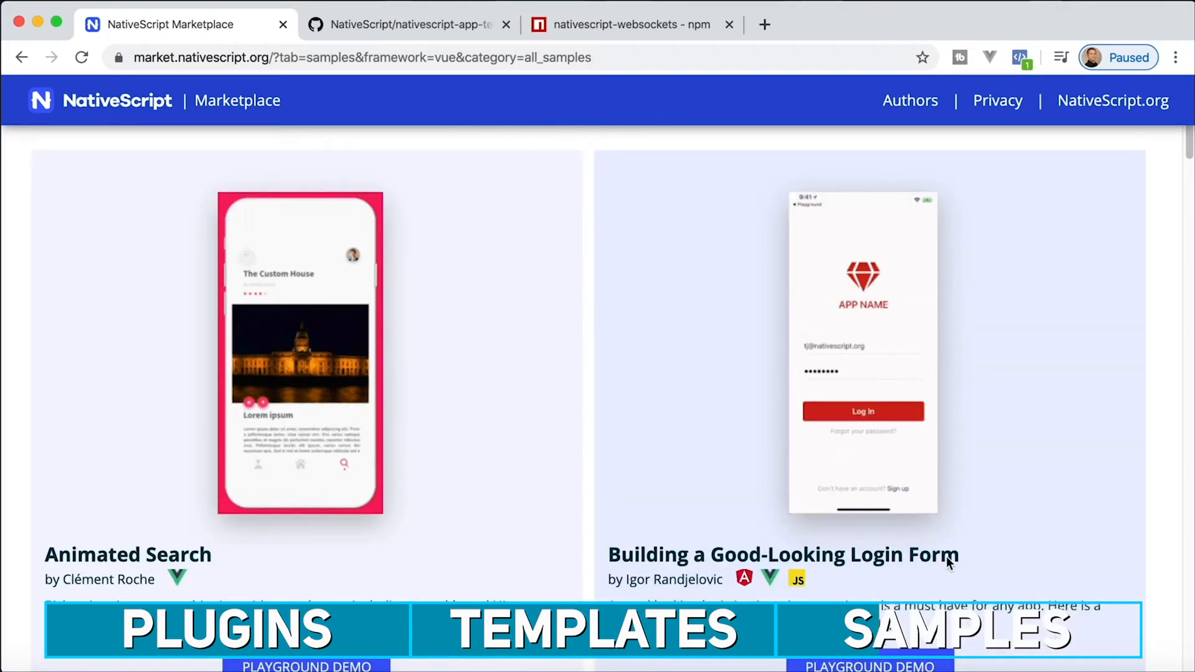